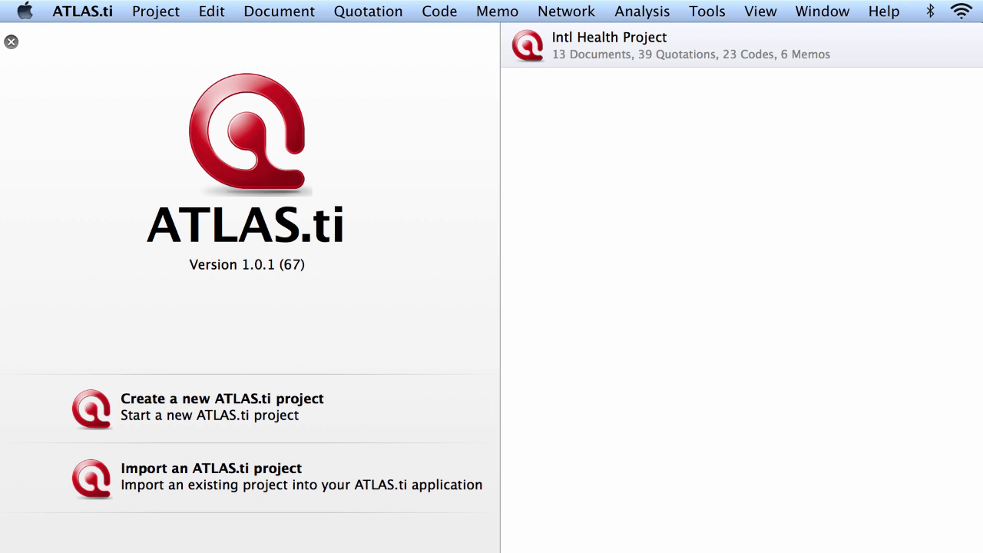
{"action": "mouse_move", "coordinate": [569, 516]}
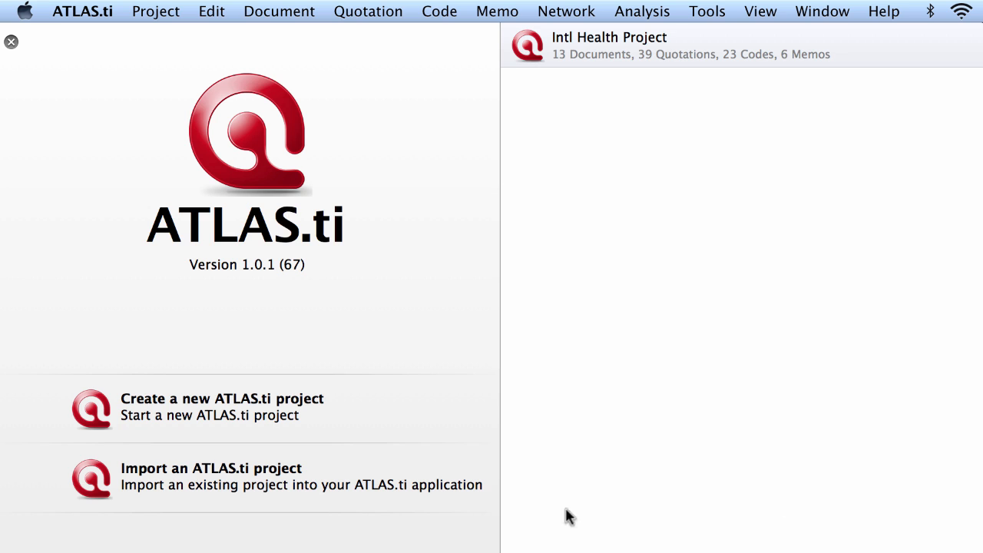
{"action": "mouse_move", "coordinate": [365, 457]}
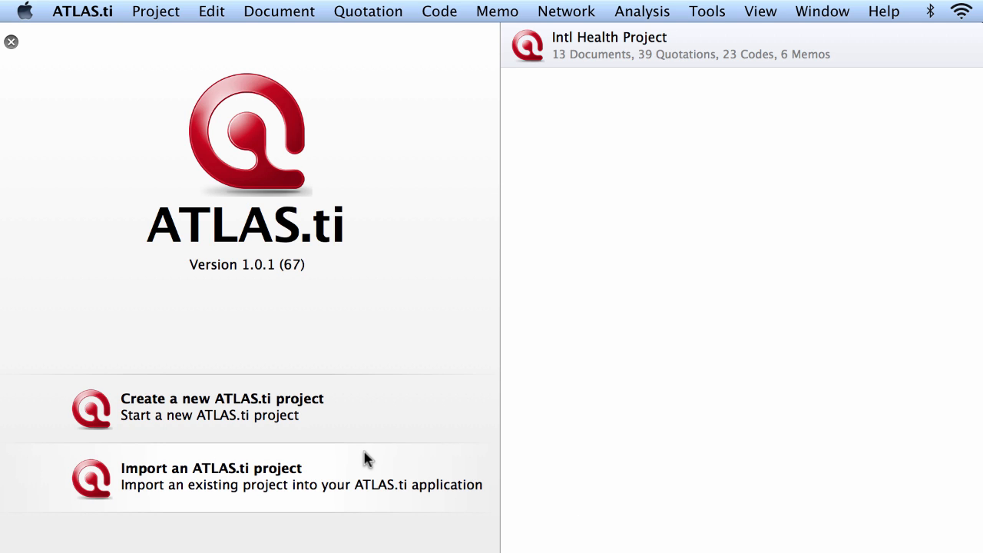
{"action": "mouse_move", "coordinate": [362, 479]}
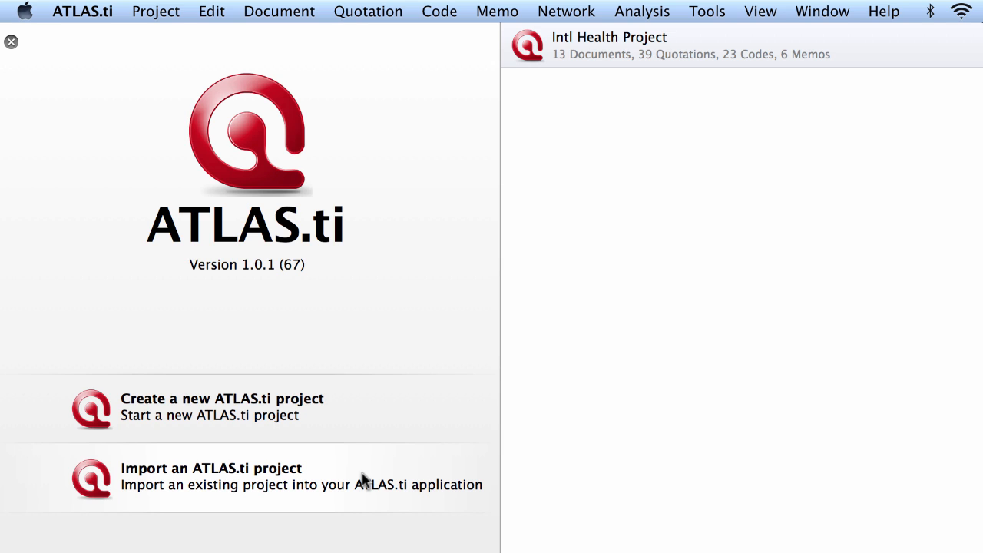
{"action": "mouse_move", "coordinate": [658, 294]}
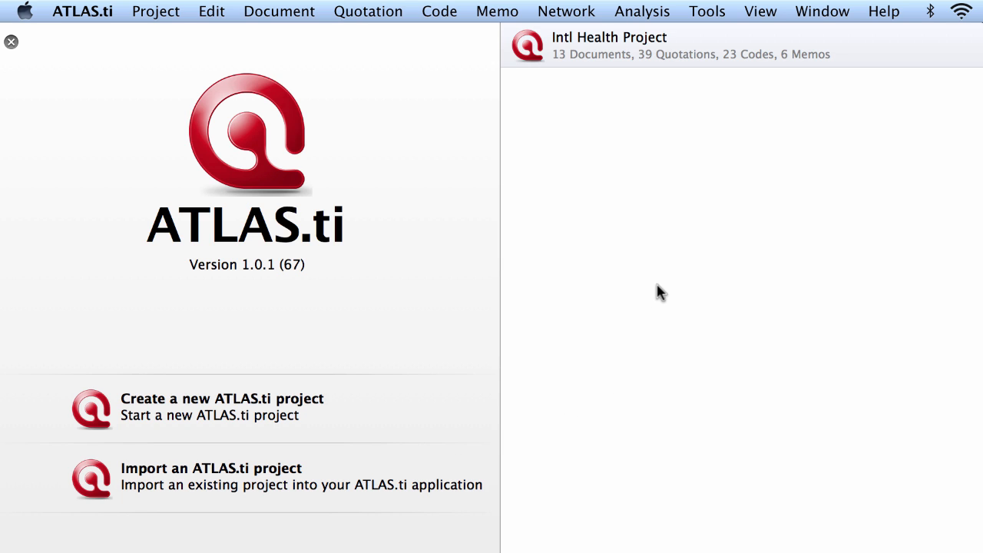
{"action": "mouse_move", "coordinate": [667, 292]}
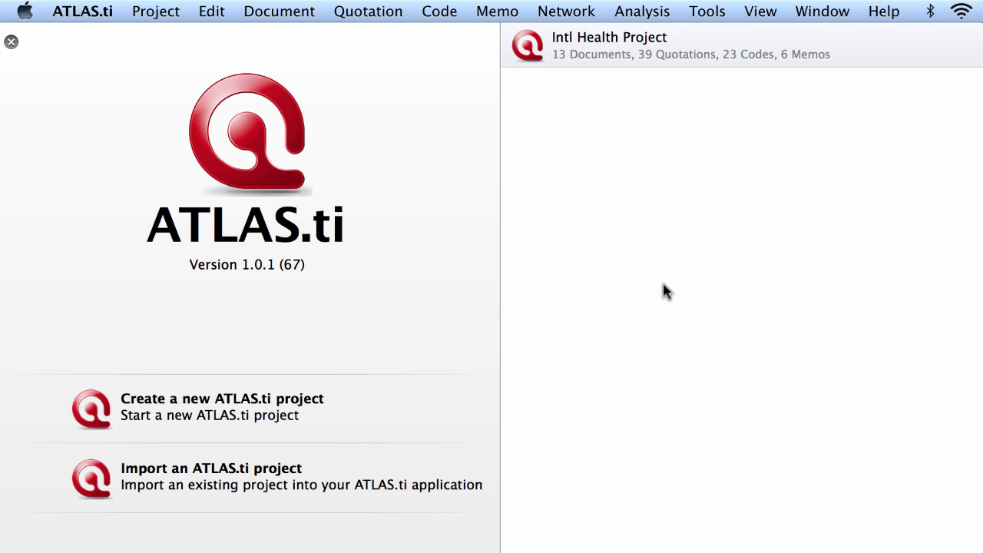
{"action": "mouse_move", "coordinate": [244, 415]}
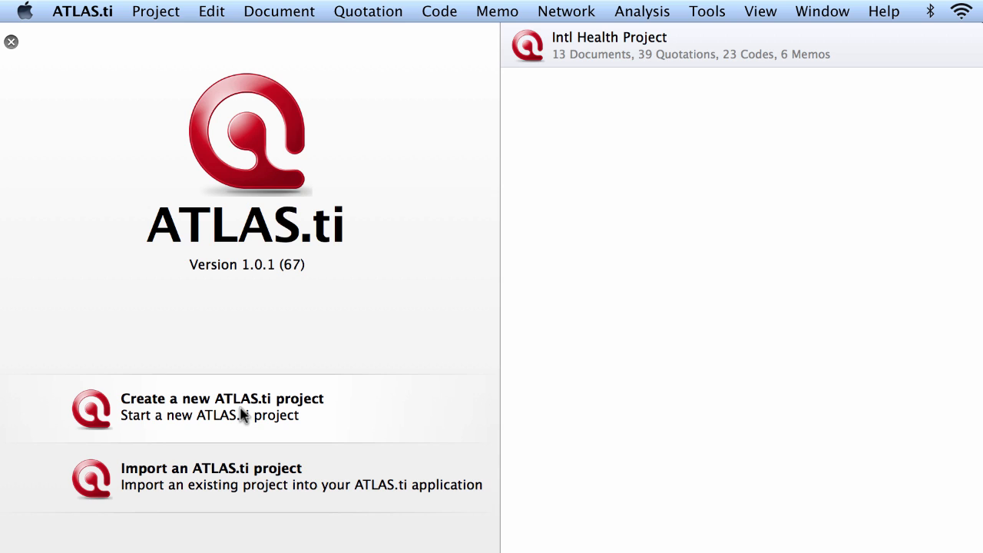
Create a new project named 'Access to Services Study' and bring up its Project menu
{"action": "left_click", "coordinate": [221, 400]}
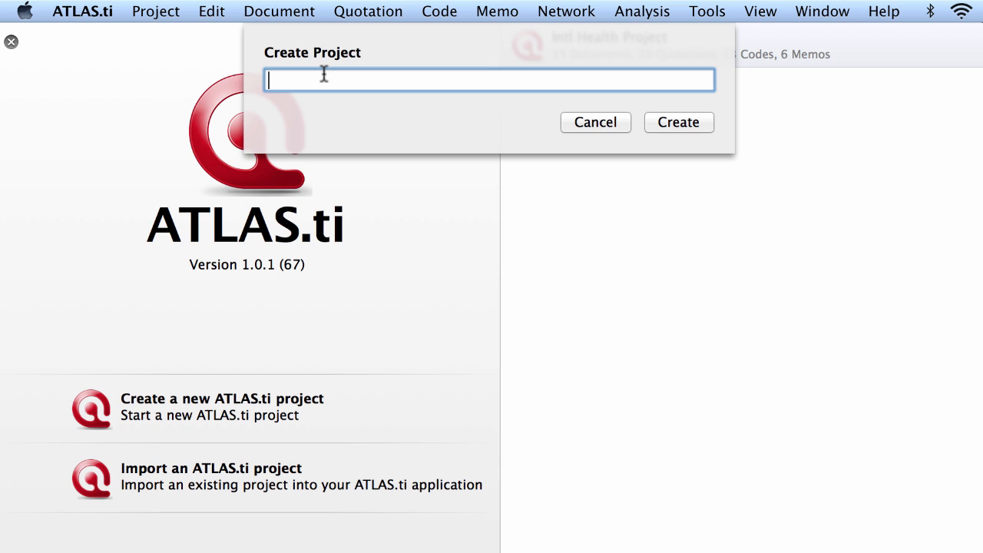
{"action": "type", "text": "Access to"}
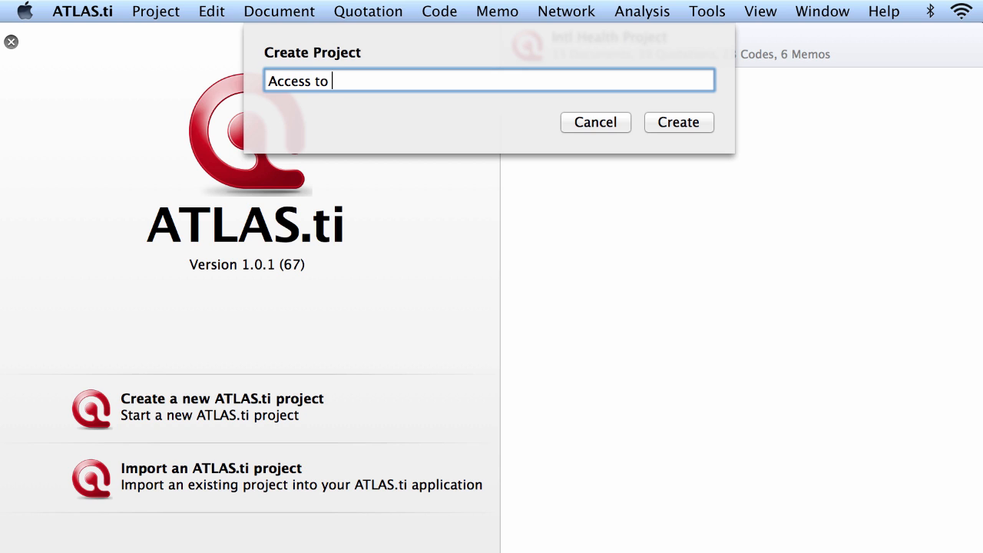
{"action": "type", "text": "Services Stud"}
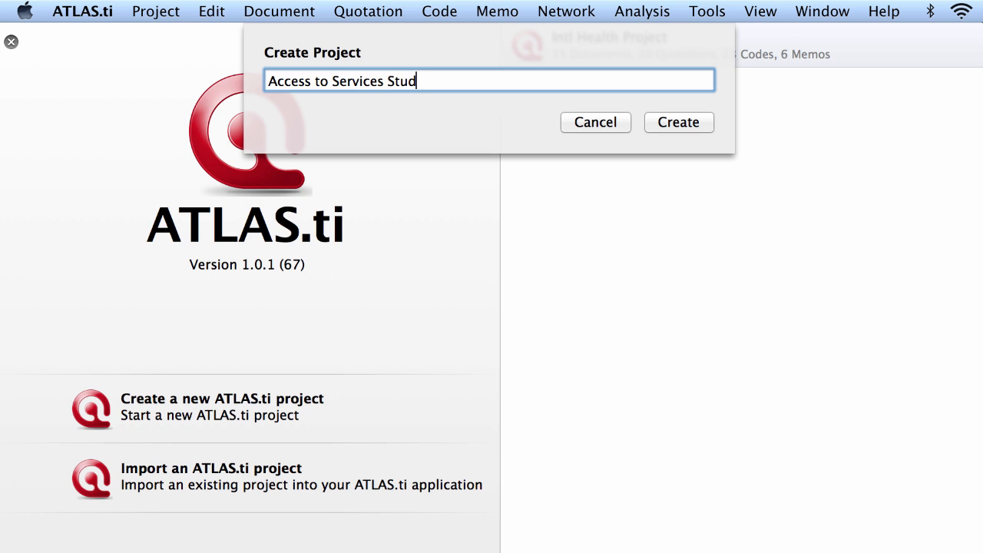
{"action": "type", "text": "y"}
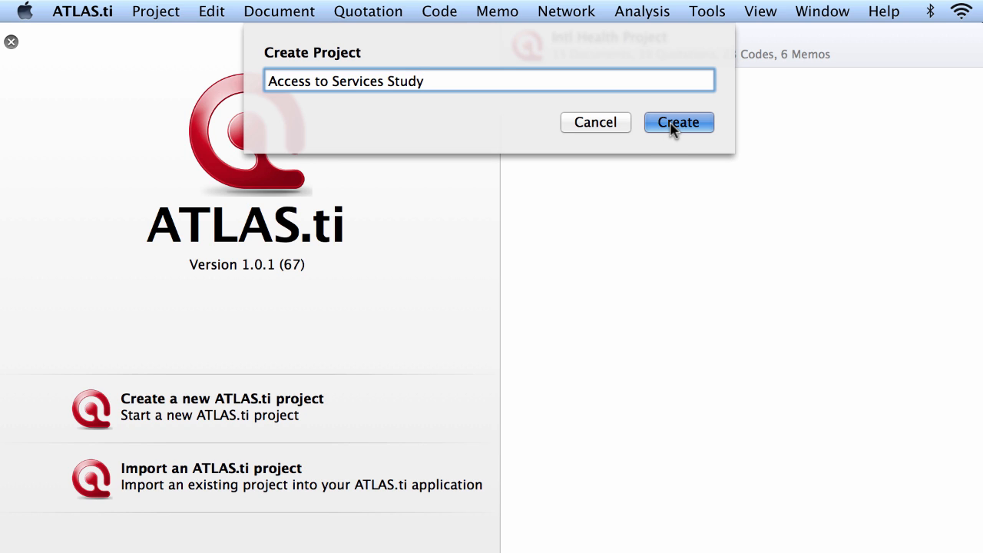
{"action": "left_click", "coordinate": [679, 123]}
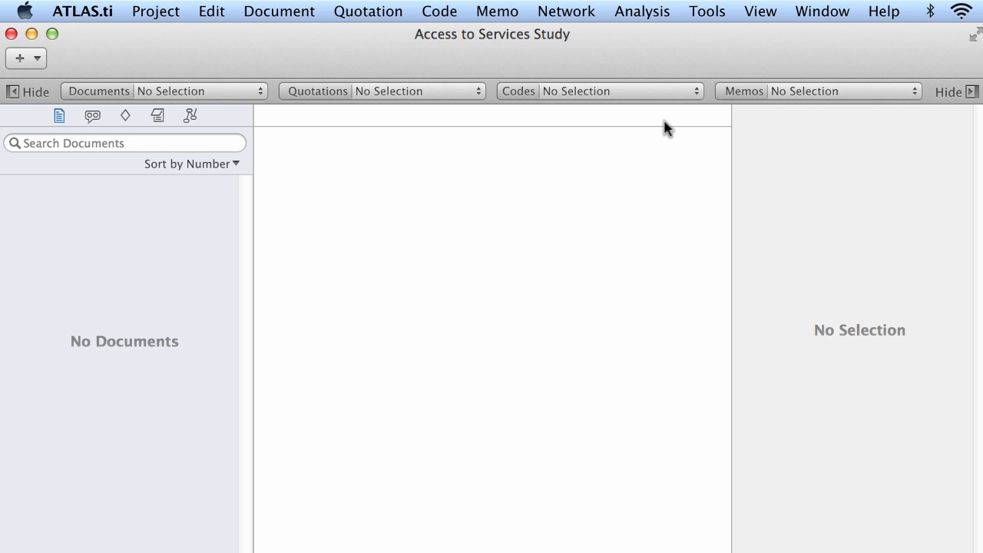
{"action": "mouse_move", "coordinate": [515, 107]}
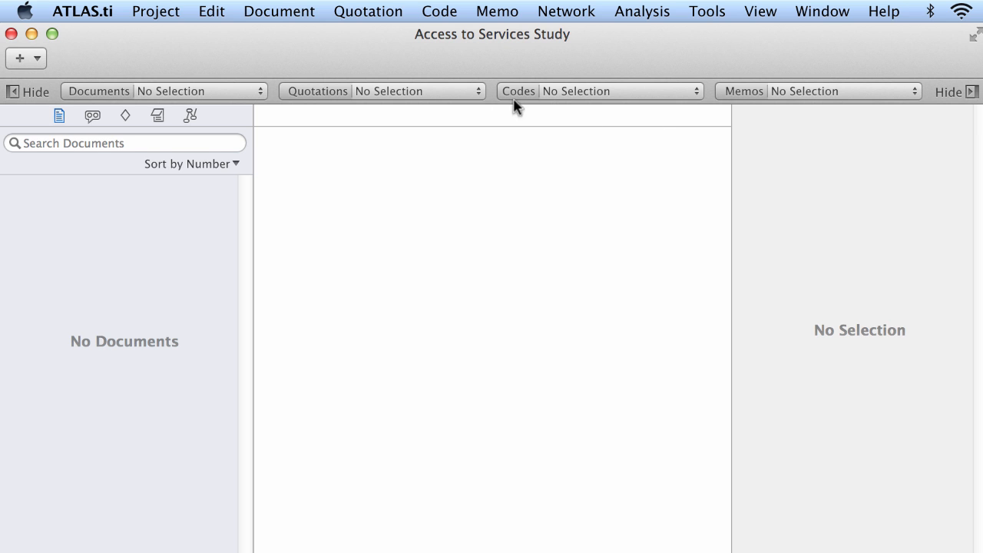
{"action": "left_click", "coordinate": [155, 10]}
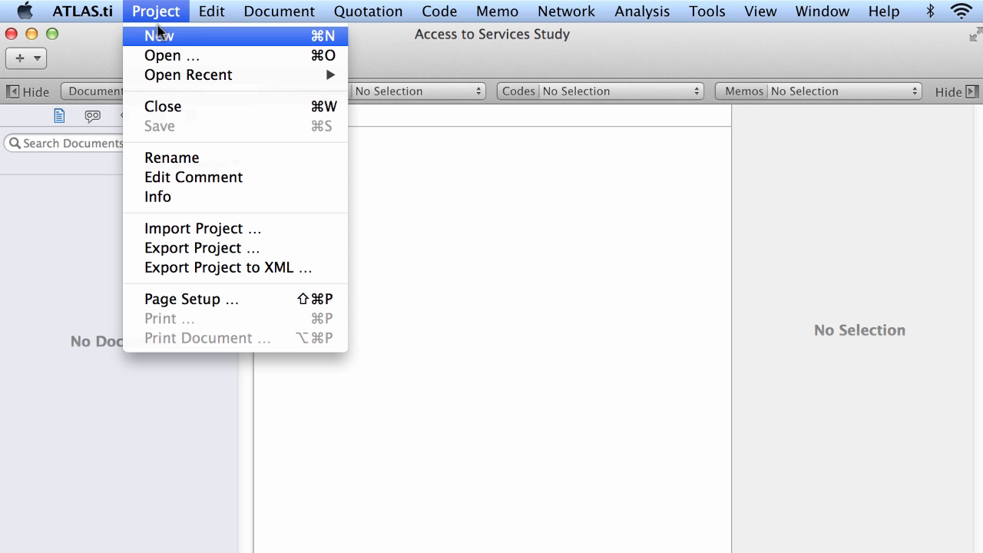
Close the empty project, returning to the start screen, and begin importing an existing project
{"action": "left_click", "coordinate": [163, 106]}
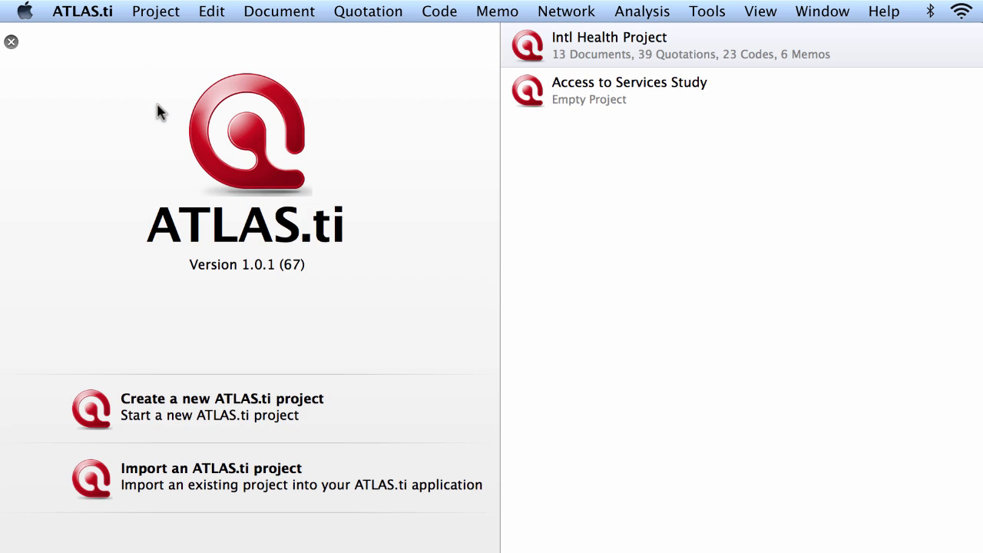
{"action": "mouse_move", "coordinate": [645, 76]}
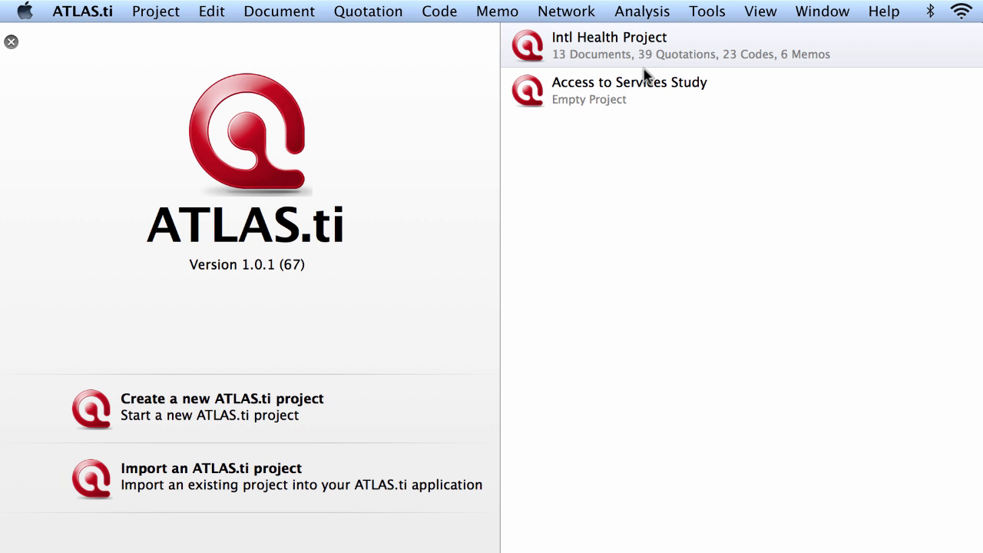
{"action": "mouse_move", "coordinate": [652, 111]}
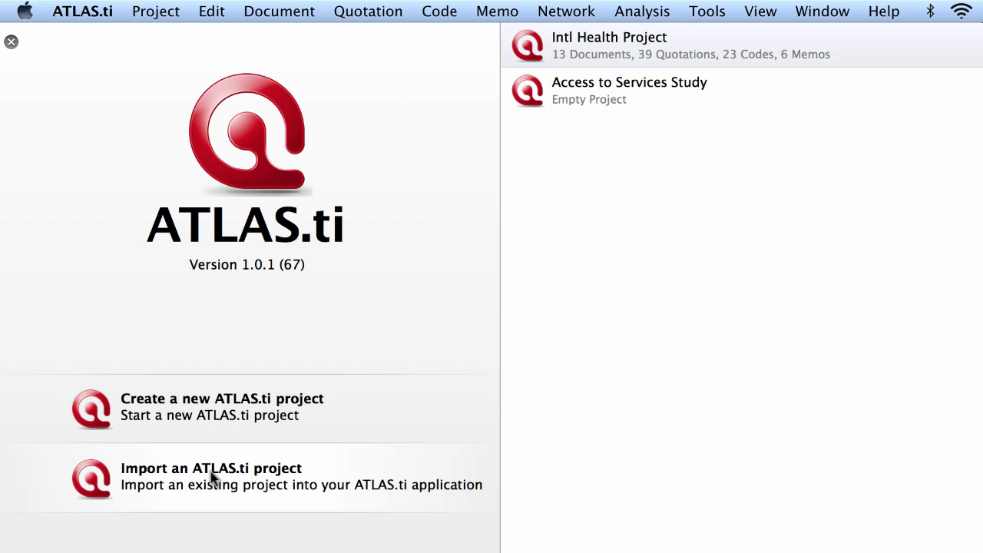
{"action": "mouse_move", "coordinate": [214, 481]}
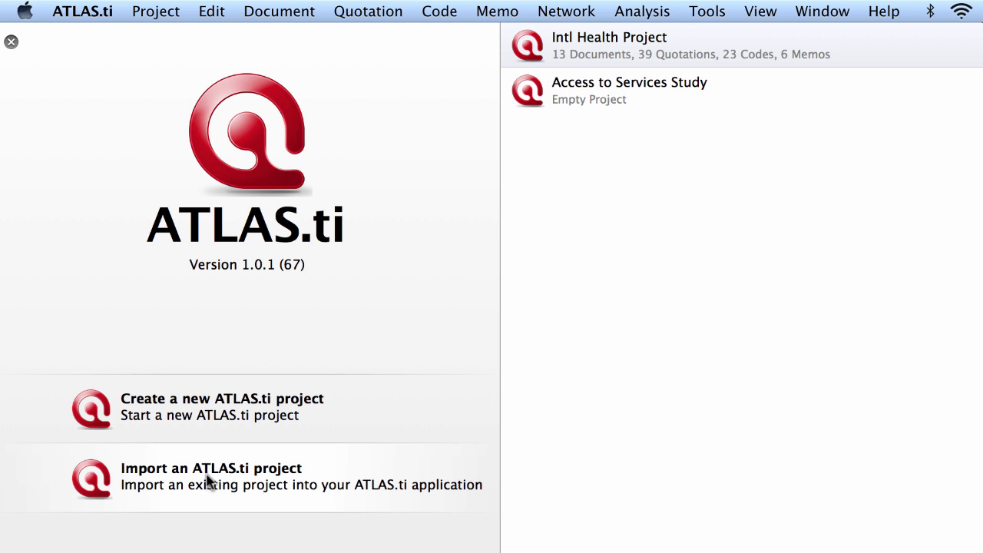
{"action": "left_click", "coordinate": [212, 468]}
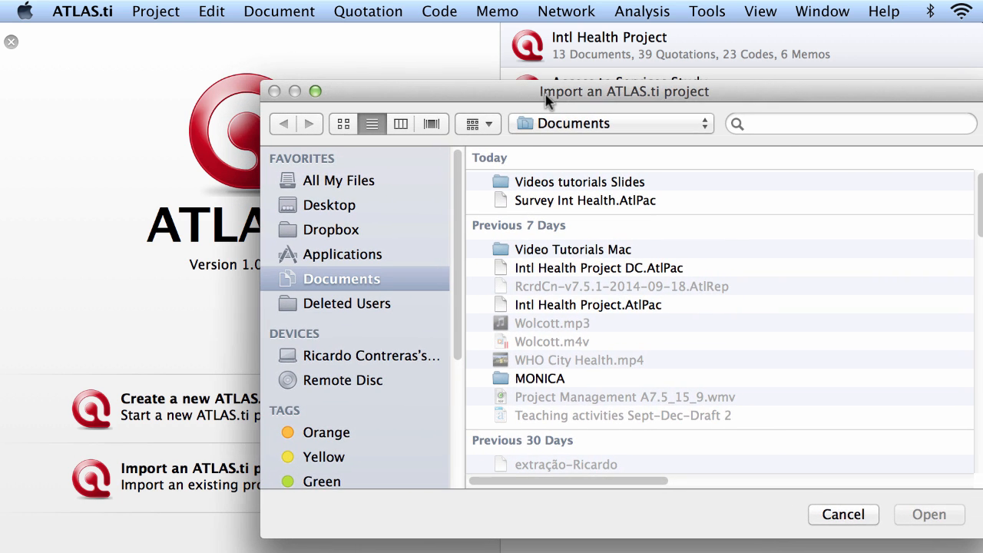
Import the Survey Int Health.AtlPac project file and open it
{"action": "left_click", "coordinate": [586, 200]}
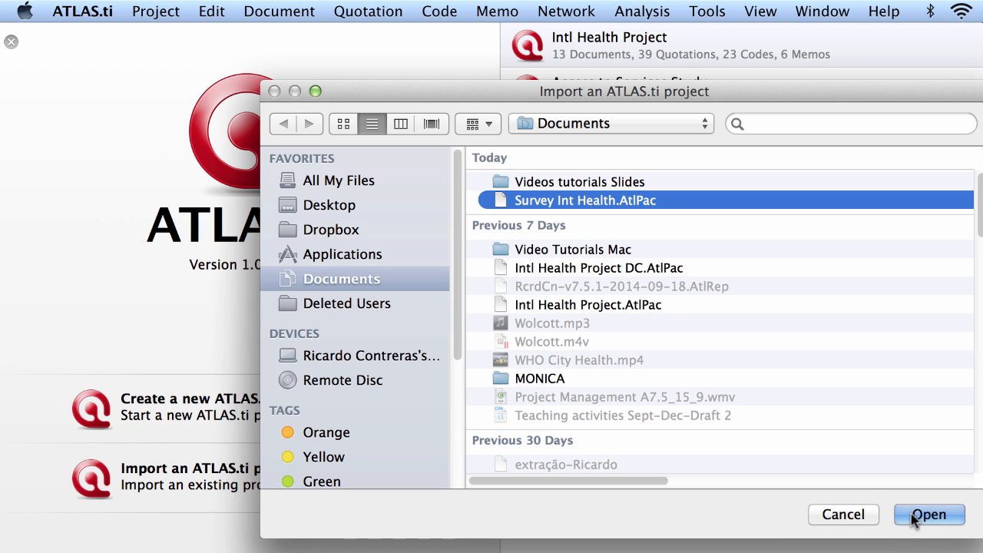
{"action": "left_click", "coordinate": [929, 515]}
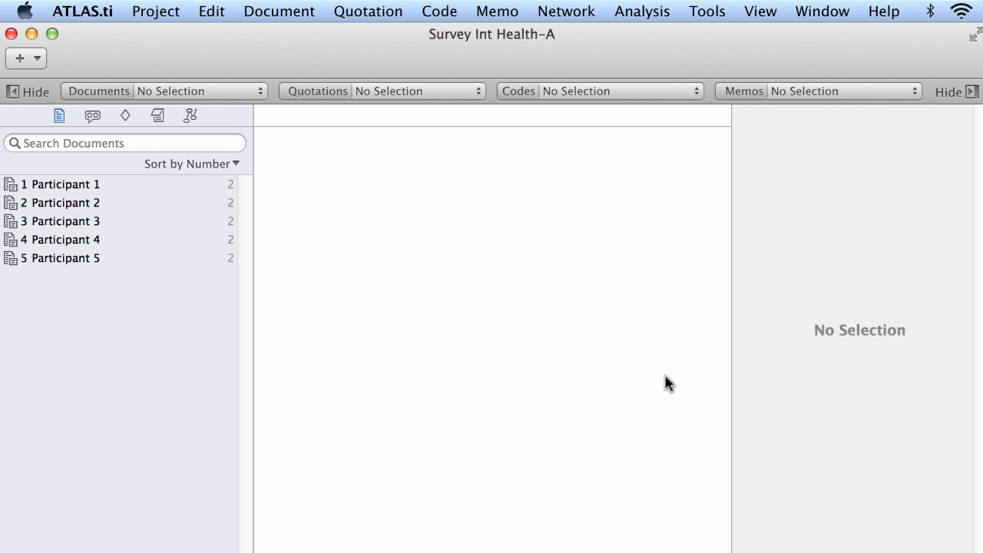
{"action": "mouse_move", "coordinate": [448, 37]}
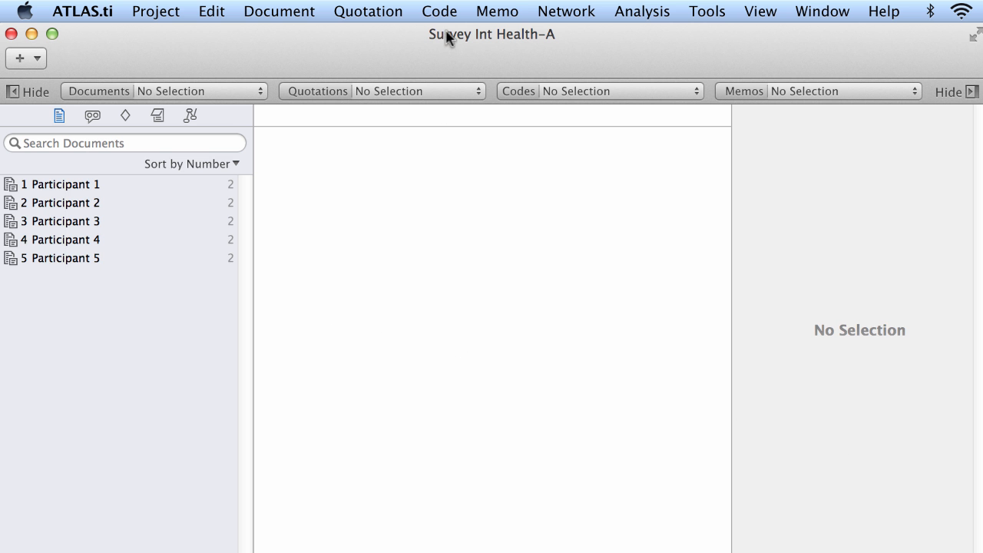
View the Participant 1 and Participant 2 documents, then close them
{"action": "left_click", "coordinate": [65, 184]}
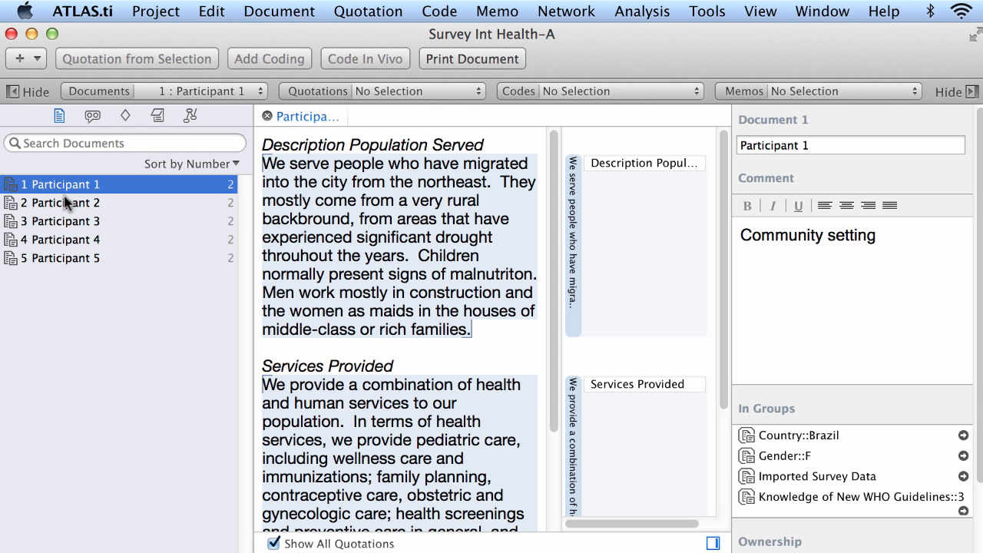
{"action": "left_click", "coordinate": [64, 203]}
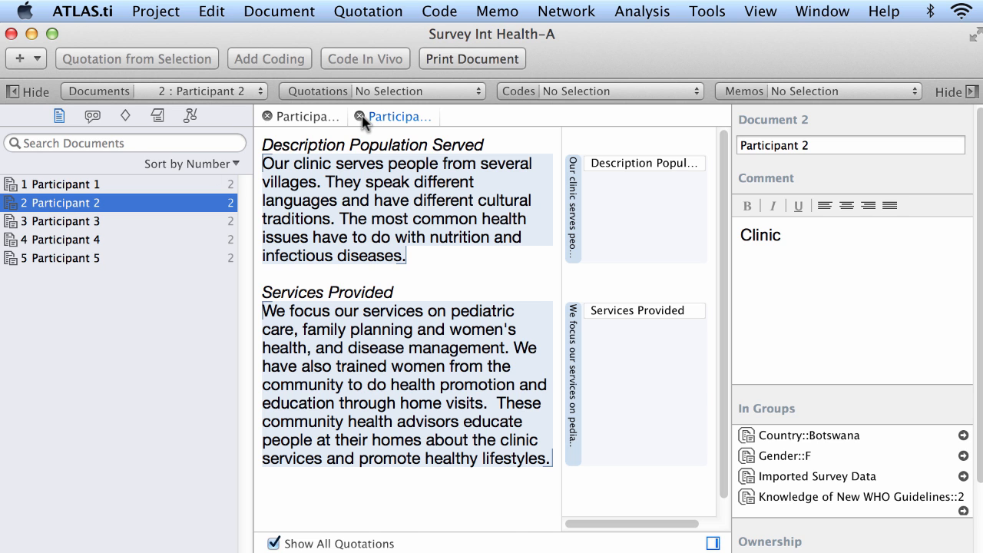
{"action": "left_click", "coordinate": [360, 117]}
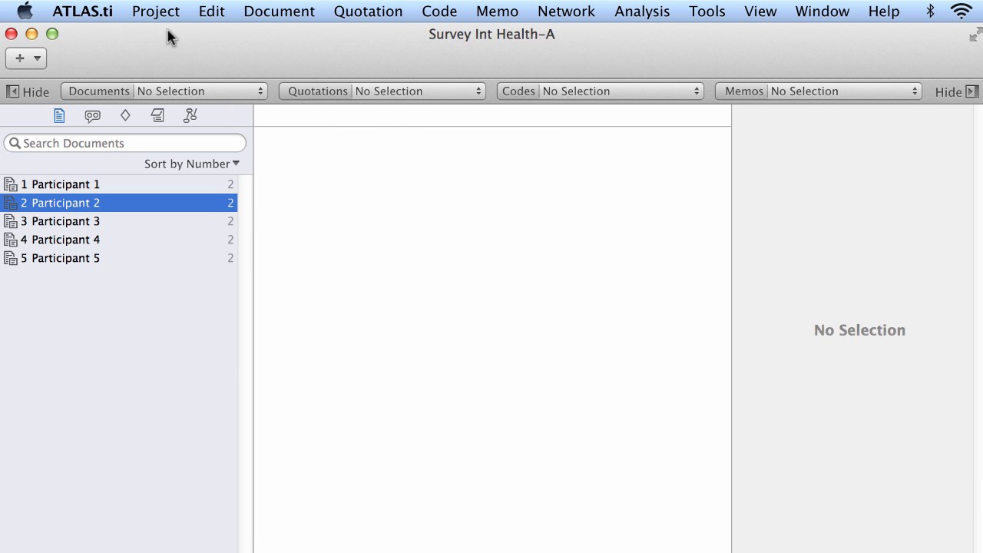
Close the Survey Int Health-A project via Project > Close
{"action": "left_click", "coordinate": [155, 11]}
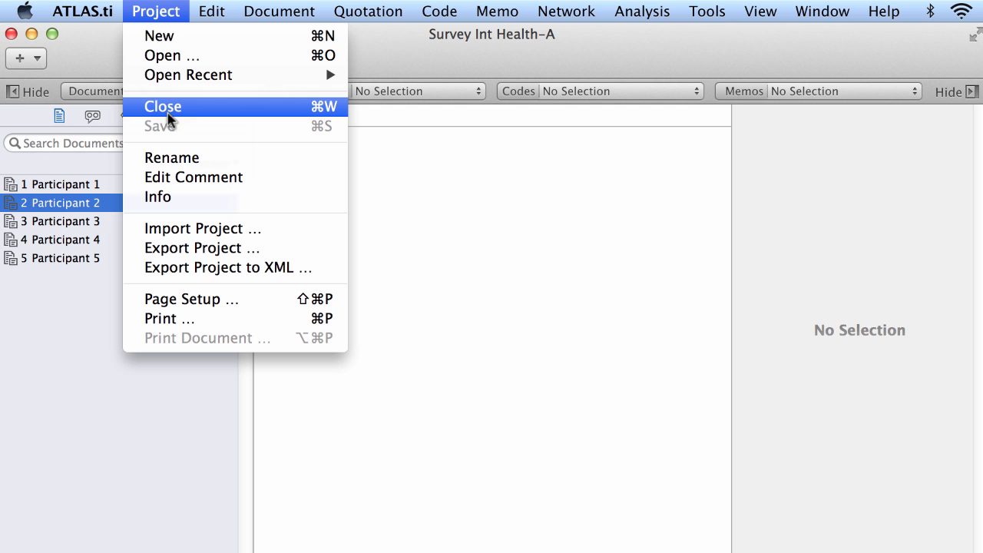
{"action": "left_click", "coordinate": [162, 106]}
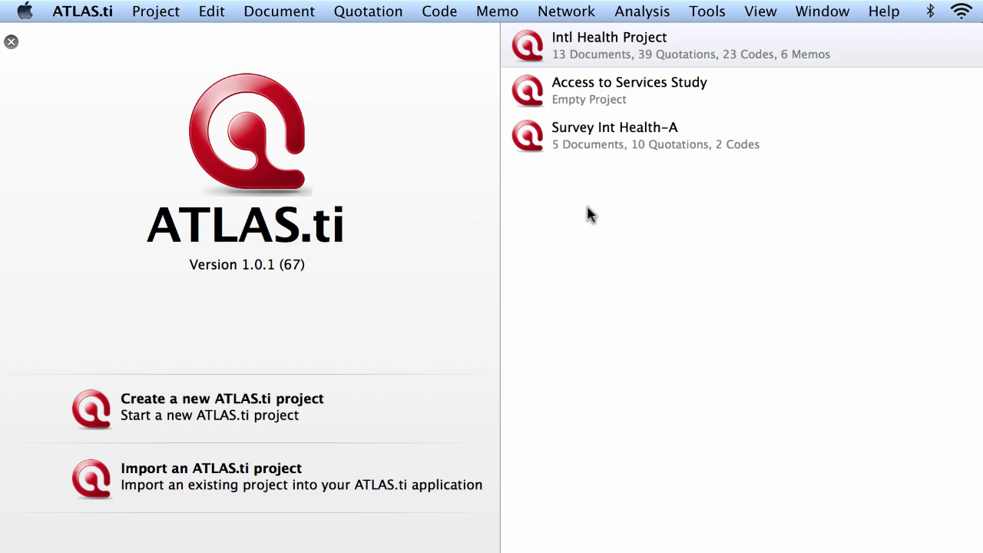
{"action": "mouse_move", "coordinate": [674, 218]}
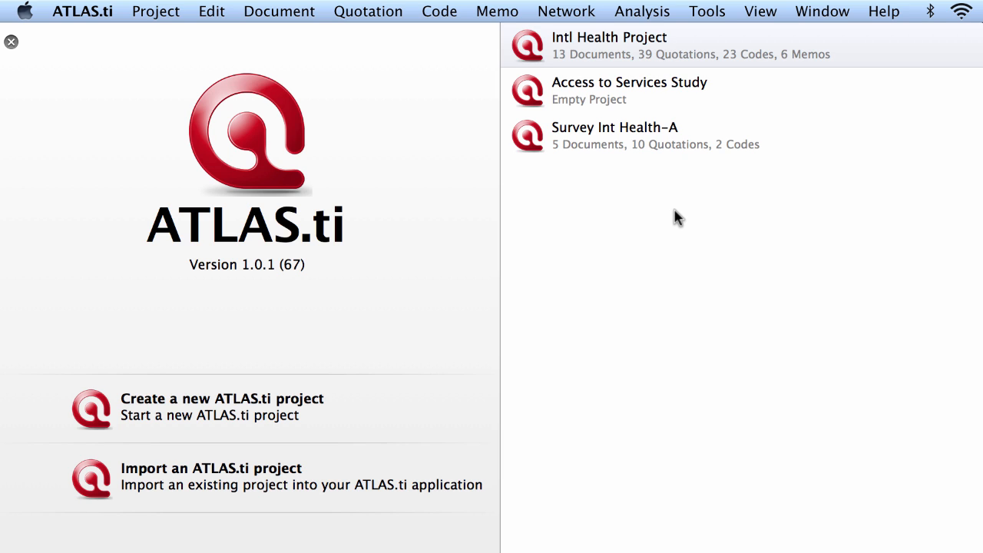
{"action": "mouse_move", "coordinate": [664, 59]}
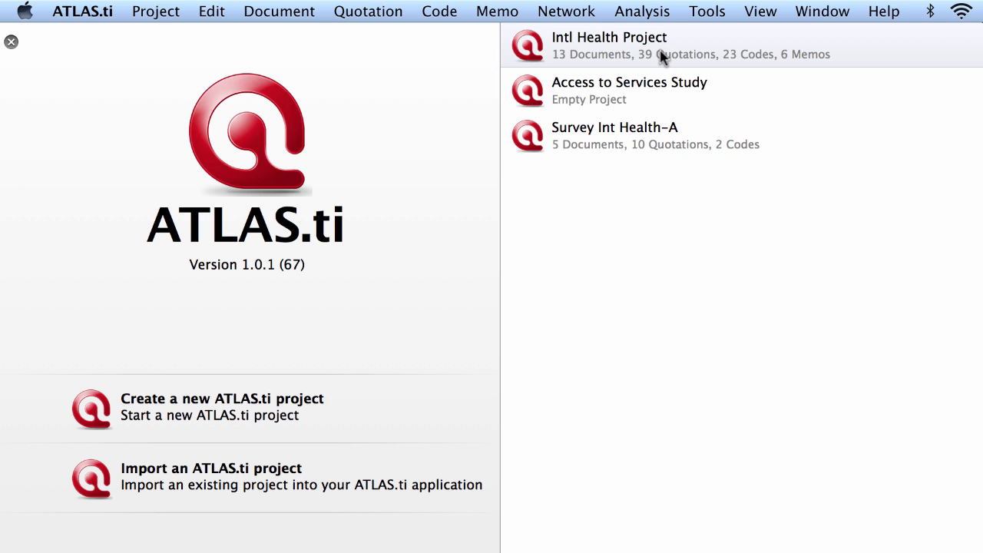
{"action": "mouse_move", "coordinate": [659, 101]}
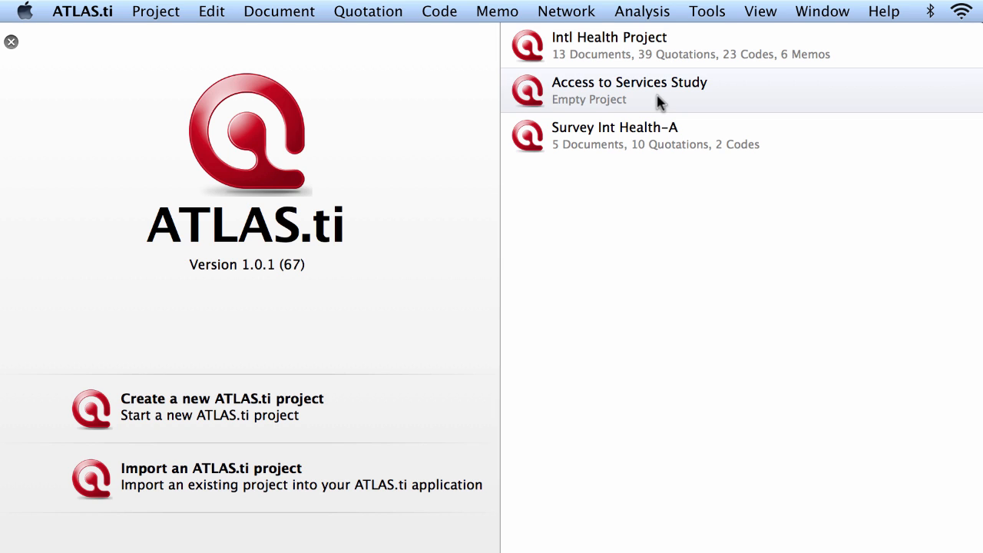
{"action": "mouse_move", "coordinate": [642, 135]}
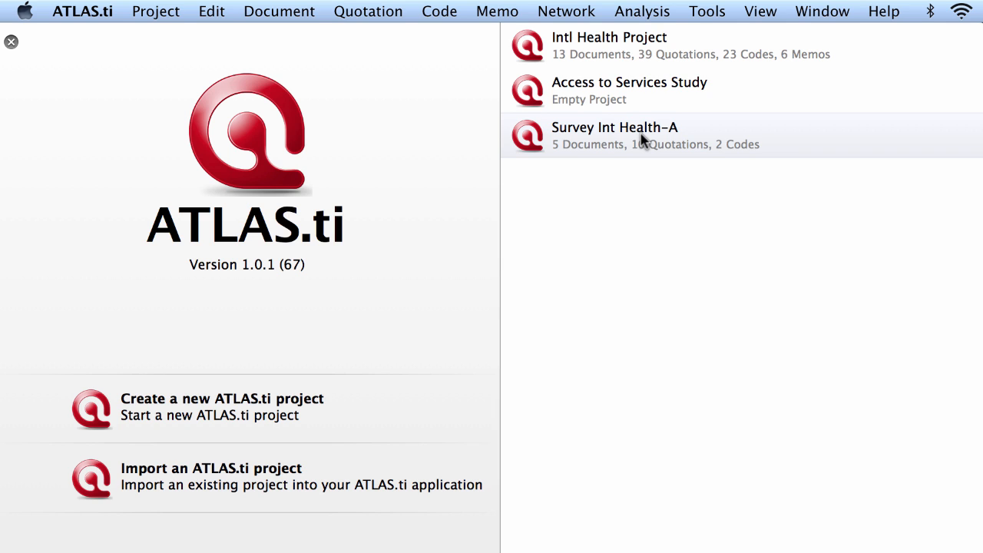
Show the context menu for the Survey Int Health-A project
{"action": "right_click", "coordinate": [643, 138]}
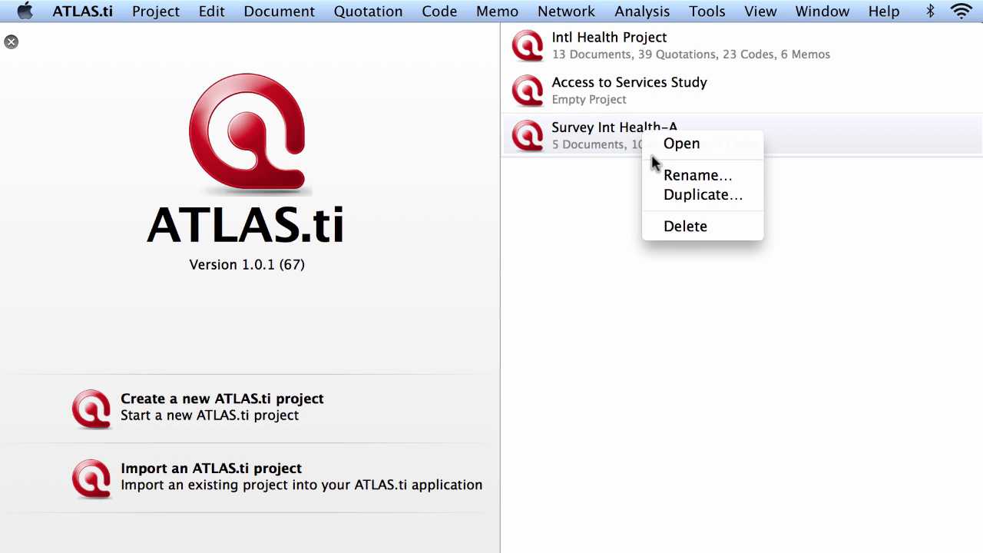
{"action": "mouse_move", "coordinate": [698, 175]}
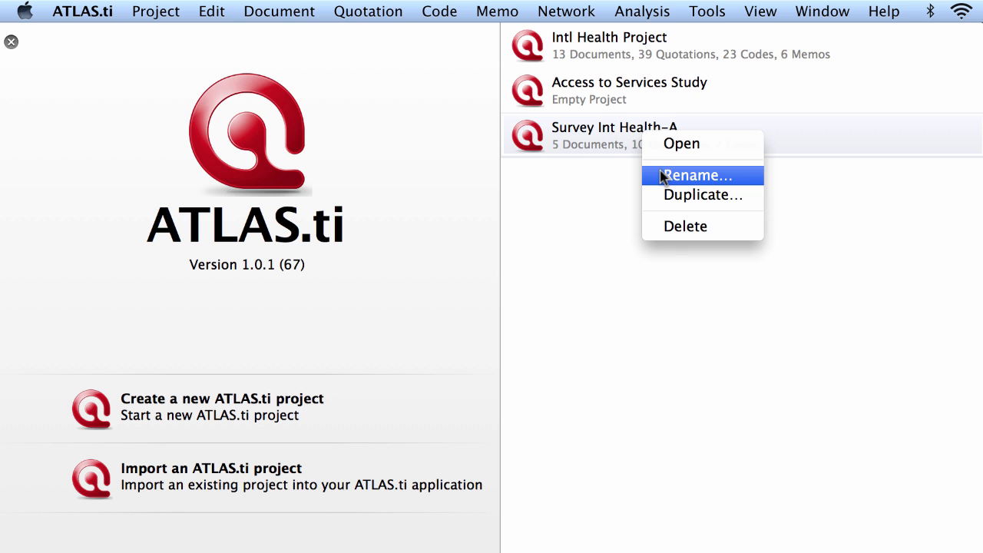
{"action": "mouse_move", "coordinate": [674, 194]}
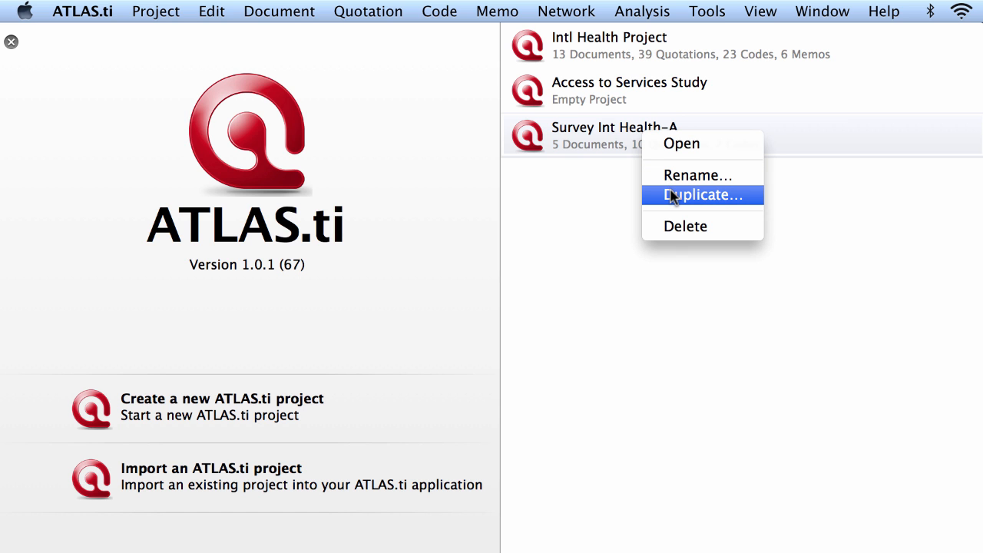
{"action": "mouse_move", "coordinate": [684, 225]}
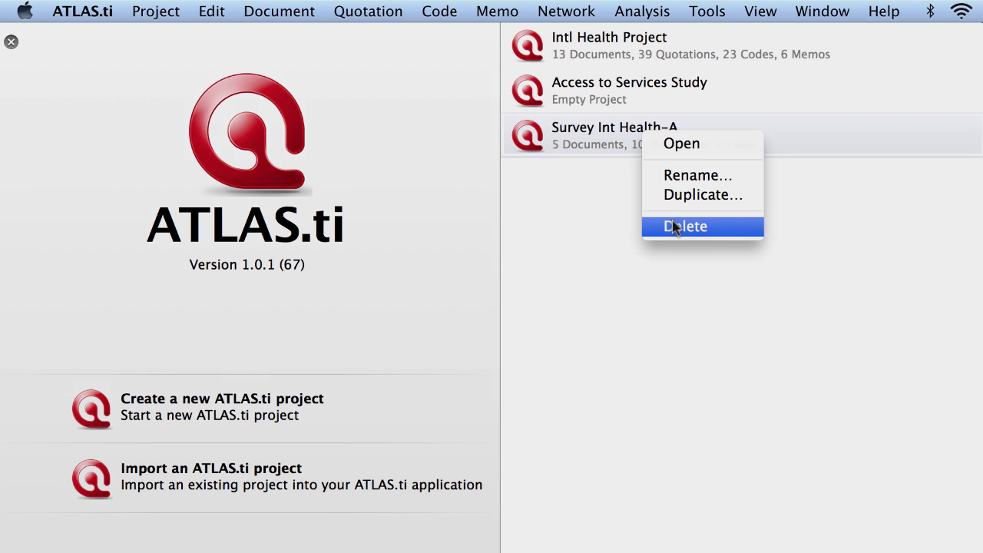